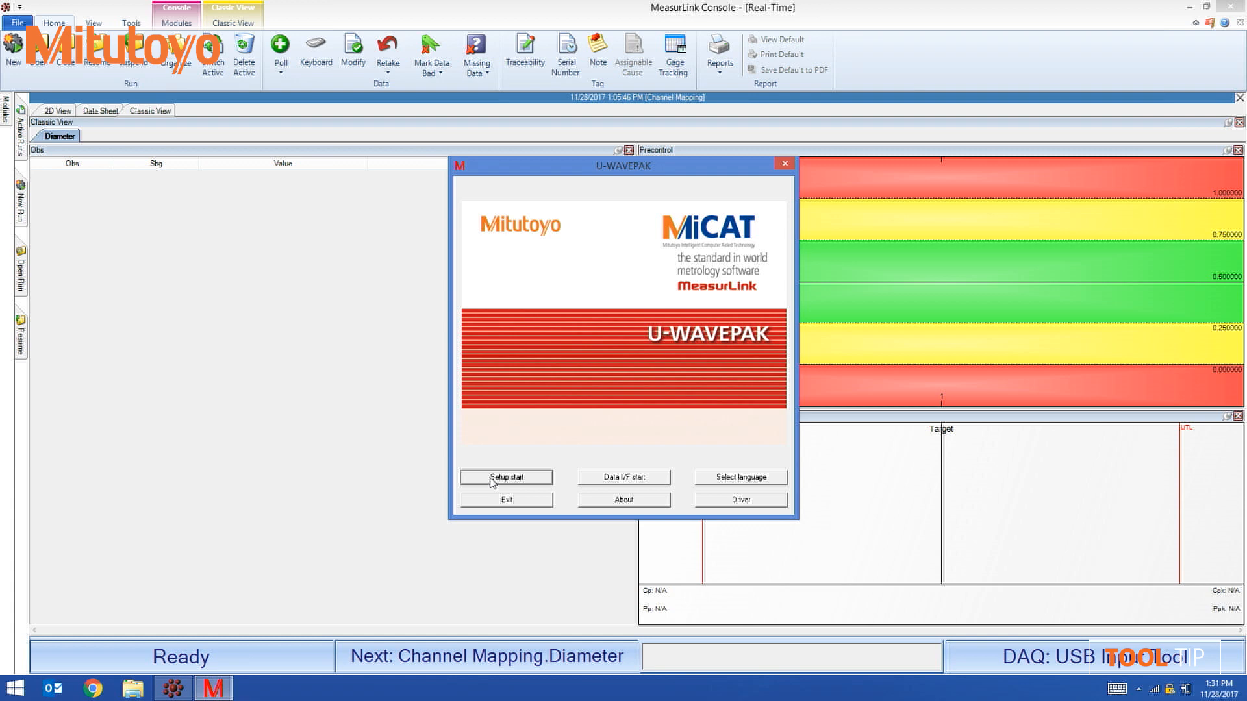
- Review the U-WAVEPAK transmitter channel setup, leave it and exit U-WAVEPAK
{"action": "left_click", "coordinate": [506, 477]}
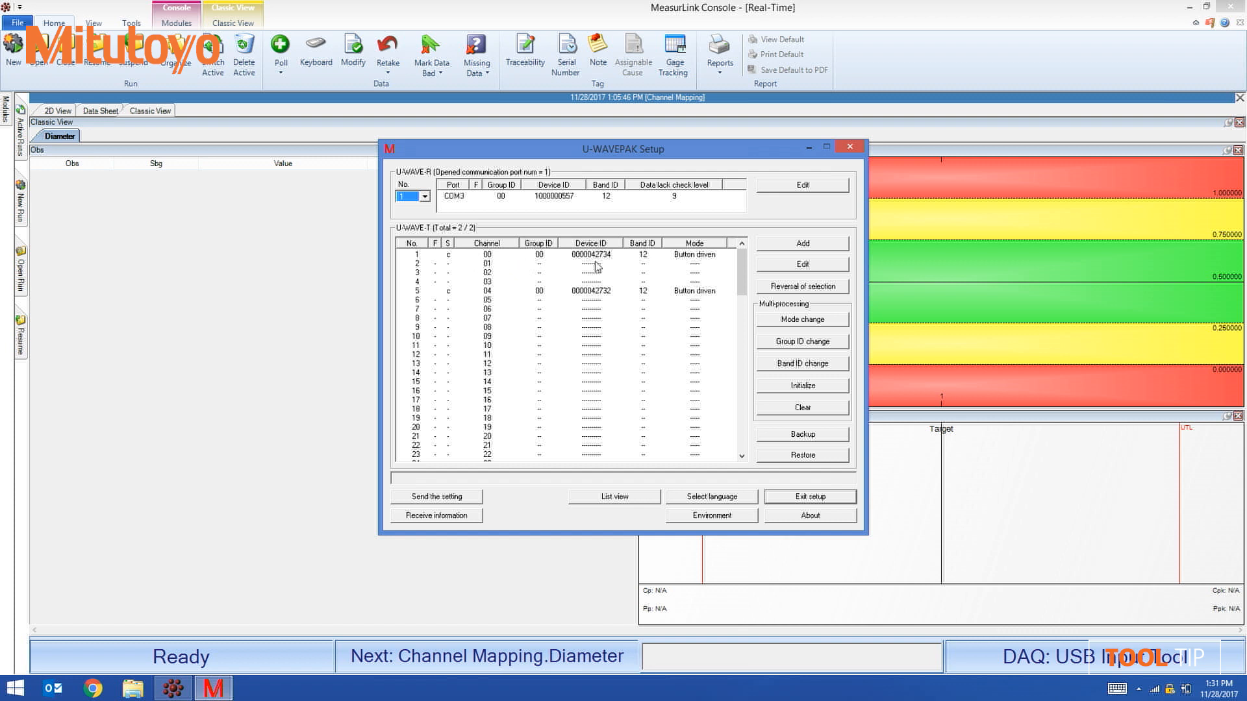
{"action": "mouse_move", "coordinate": [604, 262]}
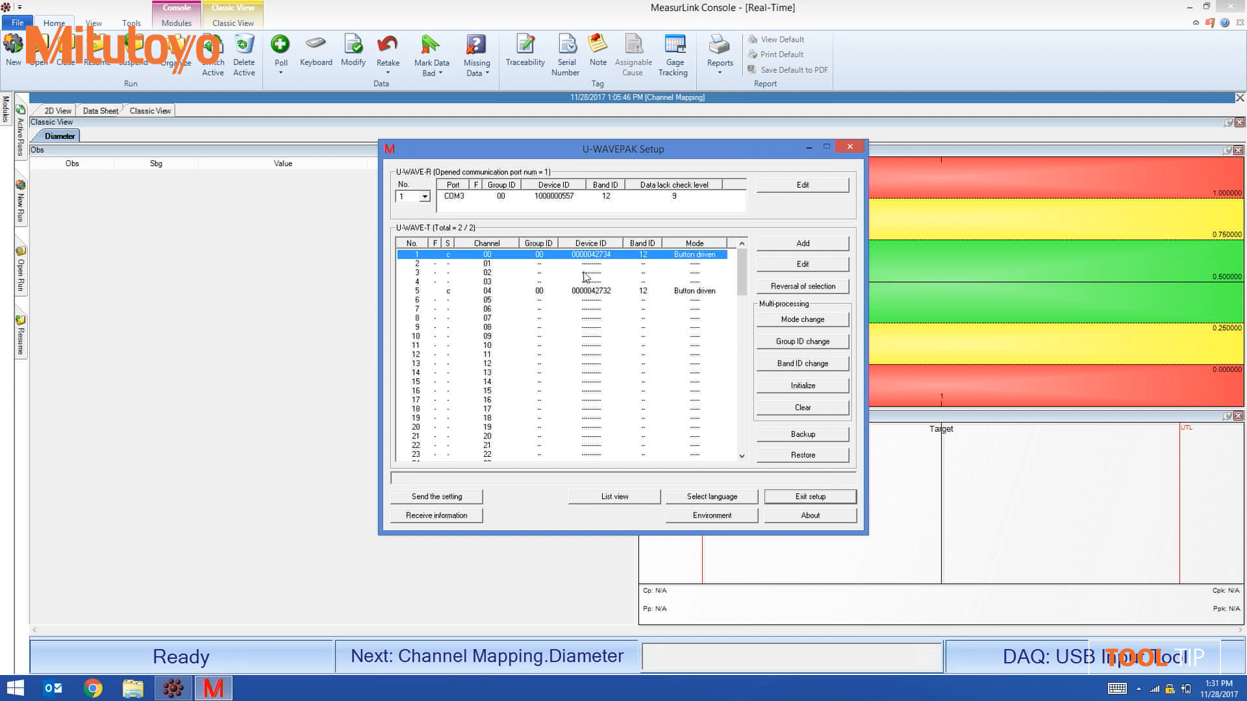
{"action": "mouse_move", "coordinate": [504, 260]}
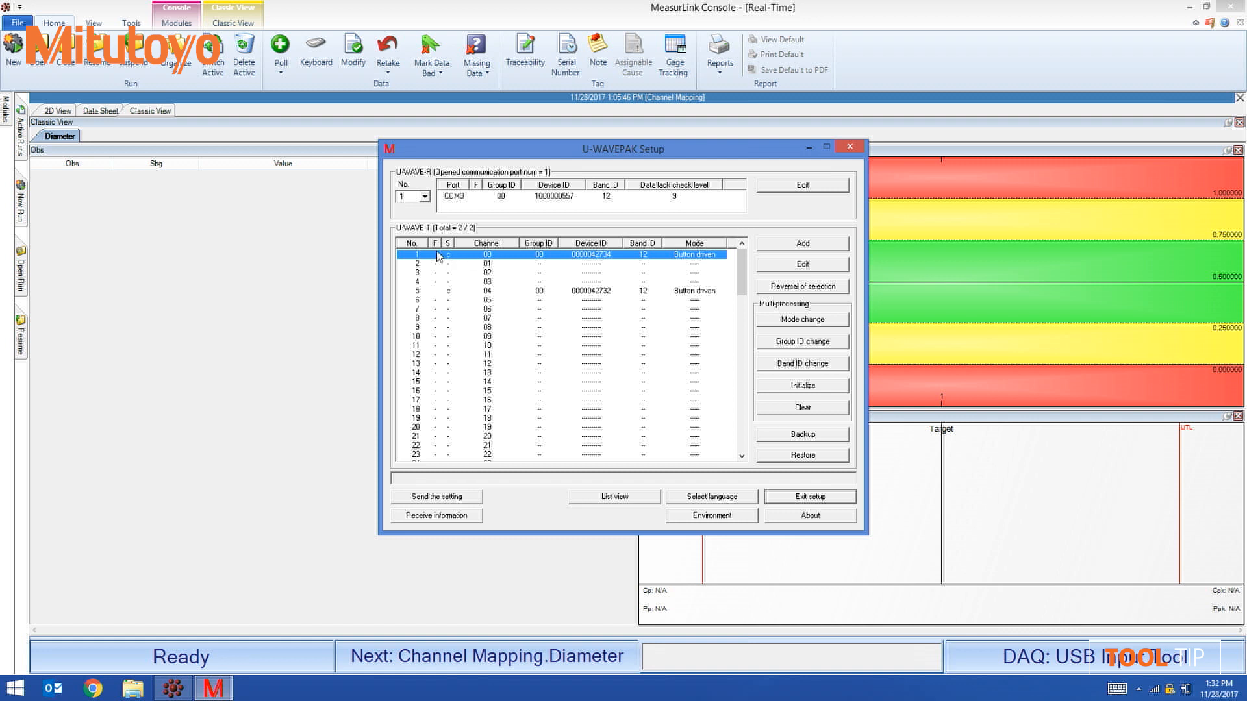
{"action": "mouse_move", "coordinate": [569, 272]}
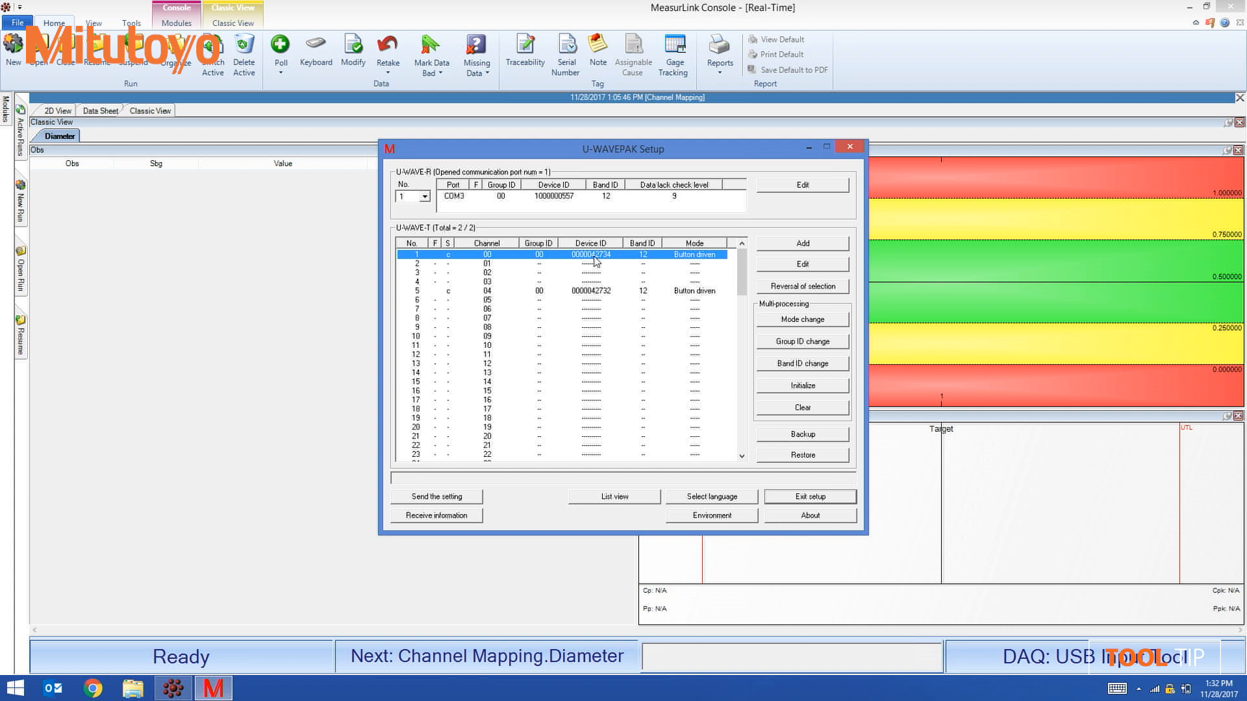
{"action": "mouse_move", "coordinate": [568, 413]}
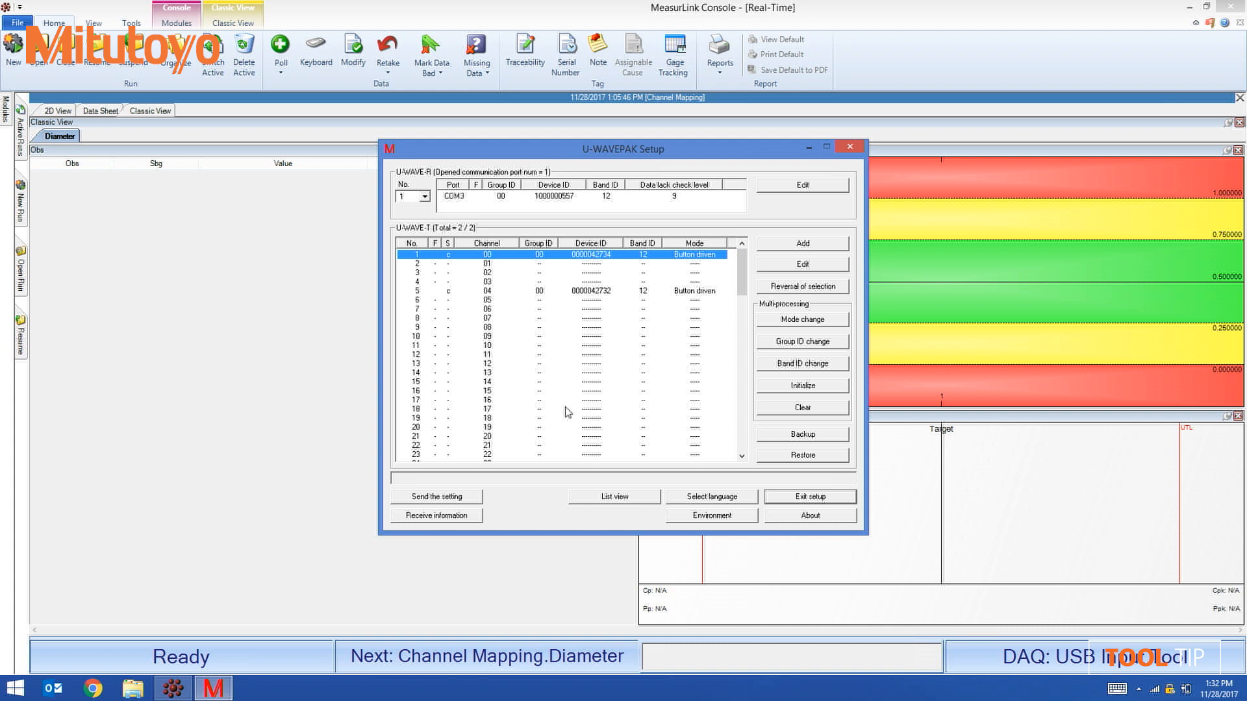
{"action": "mouse_move", "coordinate": [781, 506]}
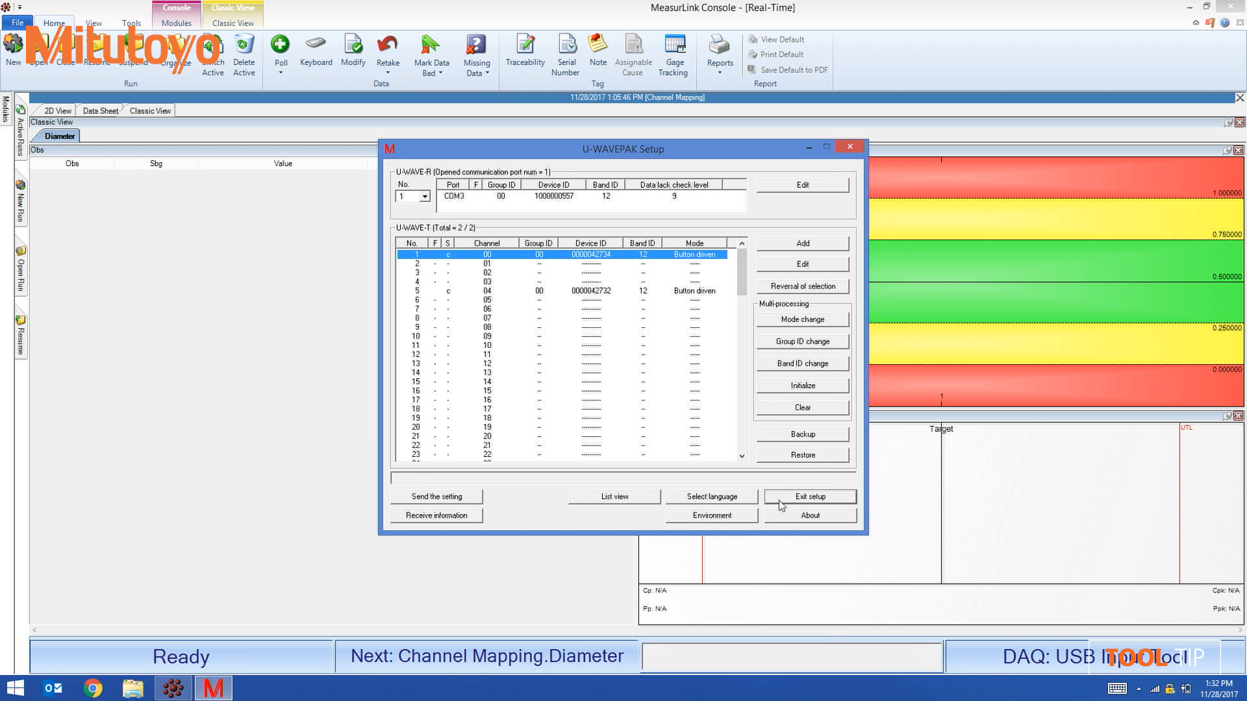
{"action": "left_click", "coordinate": [811, 497]}
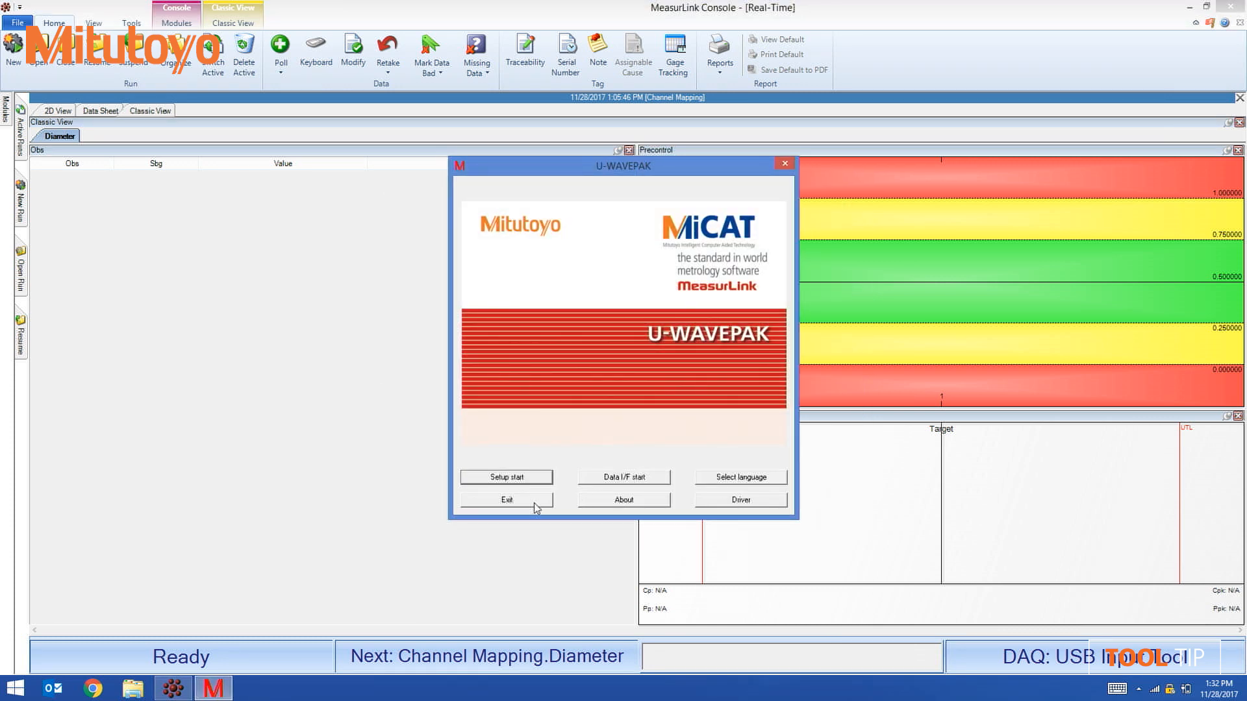
{"action": "left_click", "coordinate": [506, 499]}
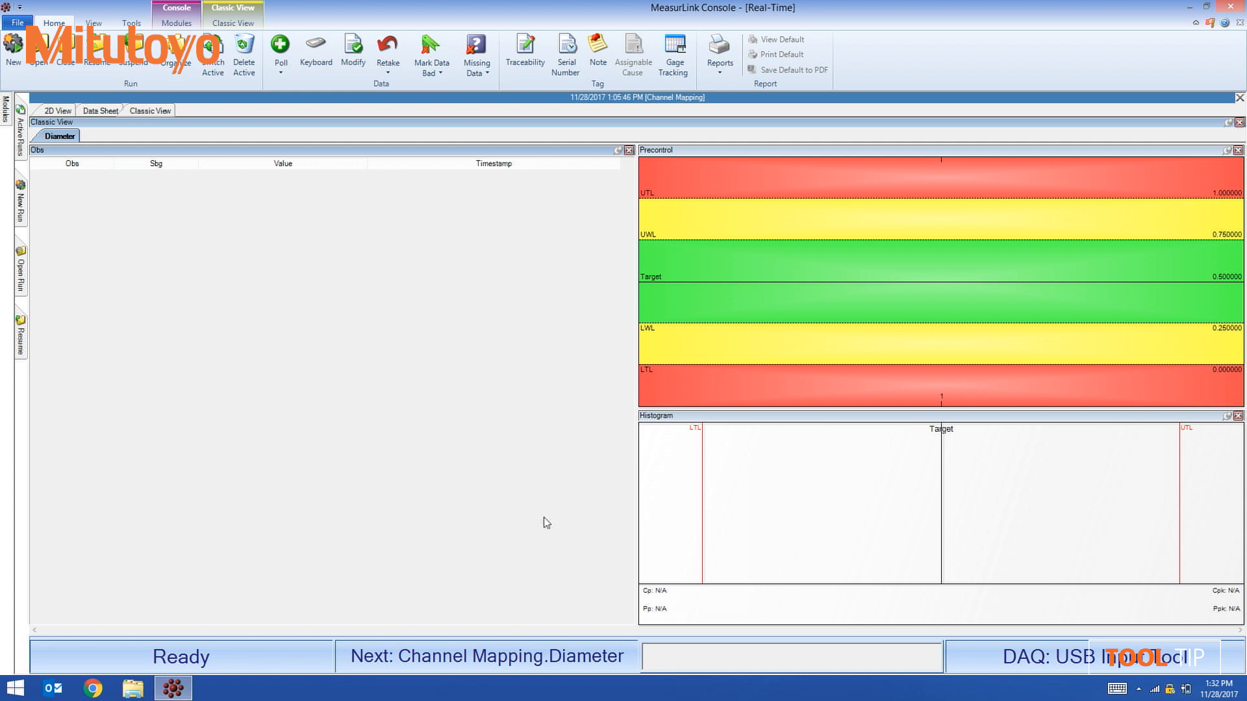
{"action": "mouse_move", "coordinate": [546, 491]}
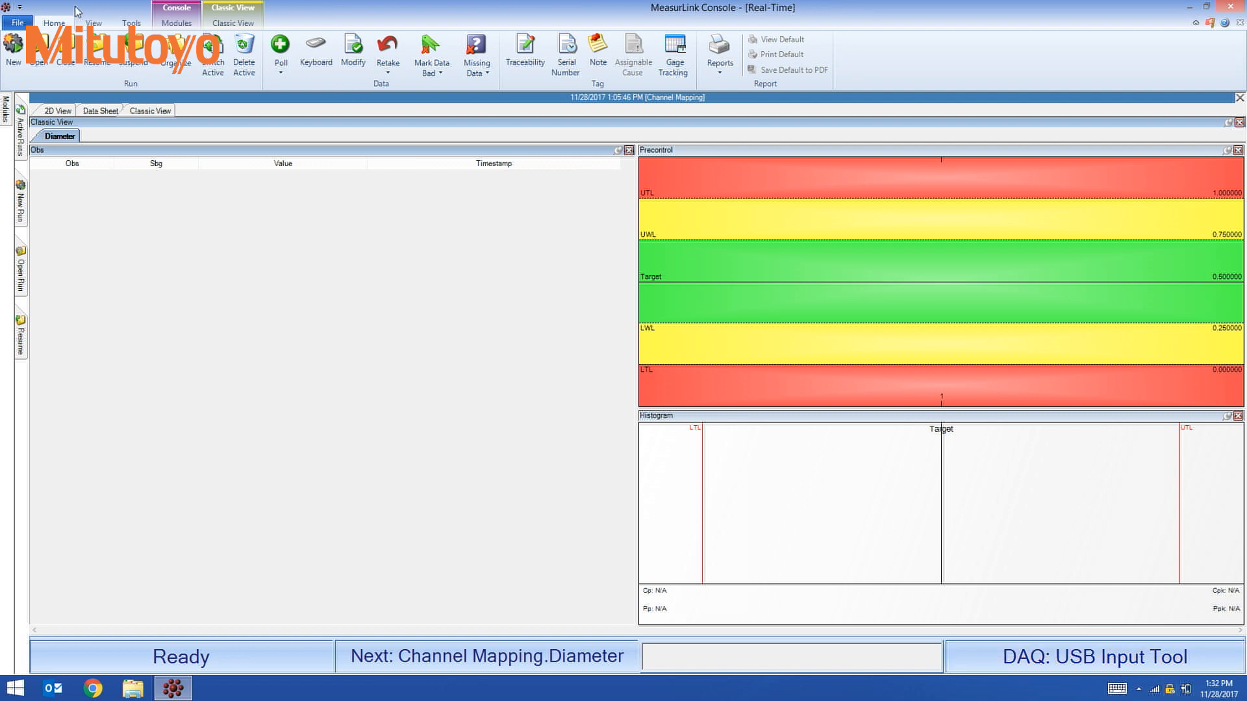
- Bring up Run Properties from the View commands, listing Diameter on USB Input Tool
{"action": "left_click", "coordinate": [93, 23]}
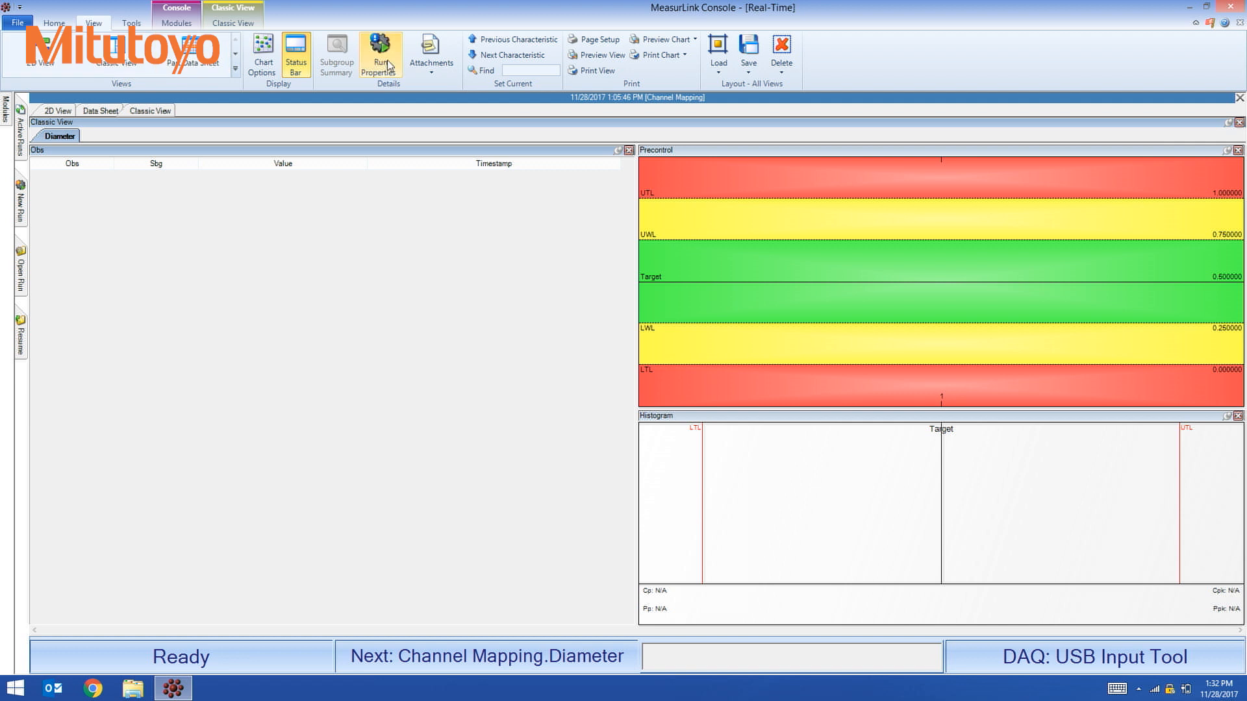
{"action": "left_click", "coordinate": [379, 51]}
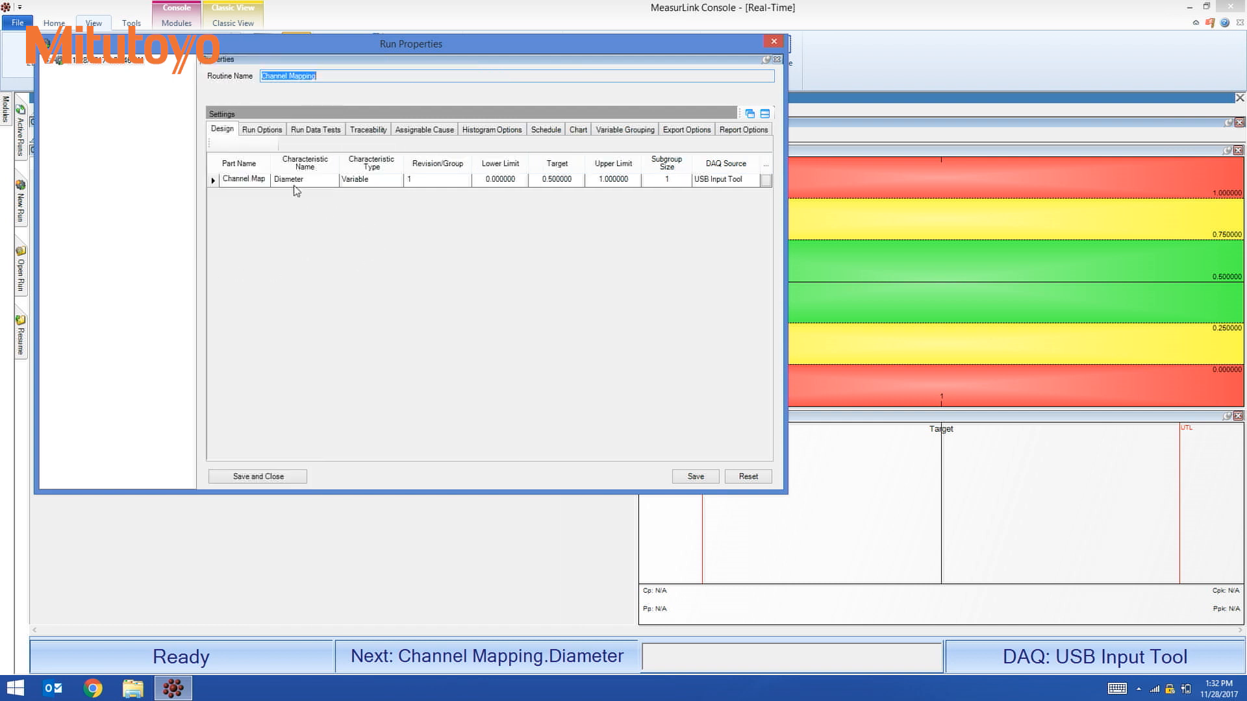
{"action": "mouse_move", "coordinate": [489, 207]}
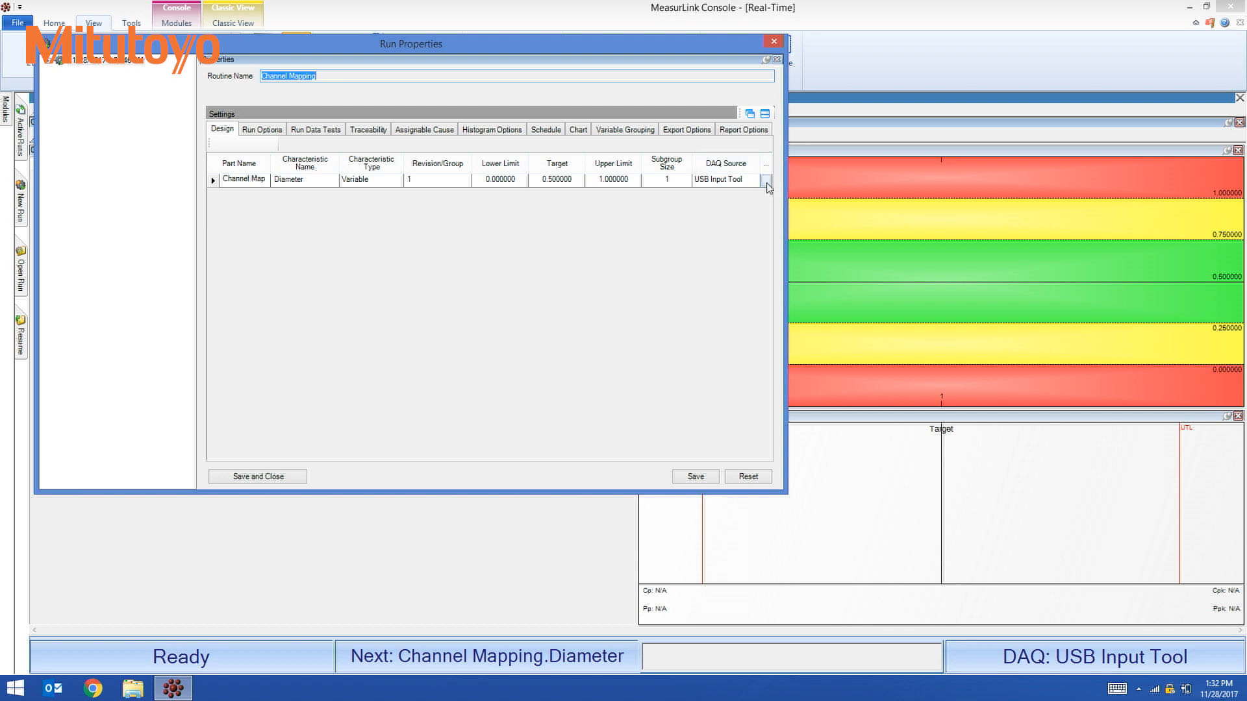
- Start a new RS232 DAQ source for Diameter with port COM3
{"action": "left_click", "coordinate": [766, 179]}
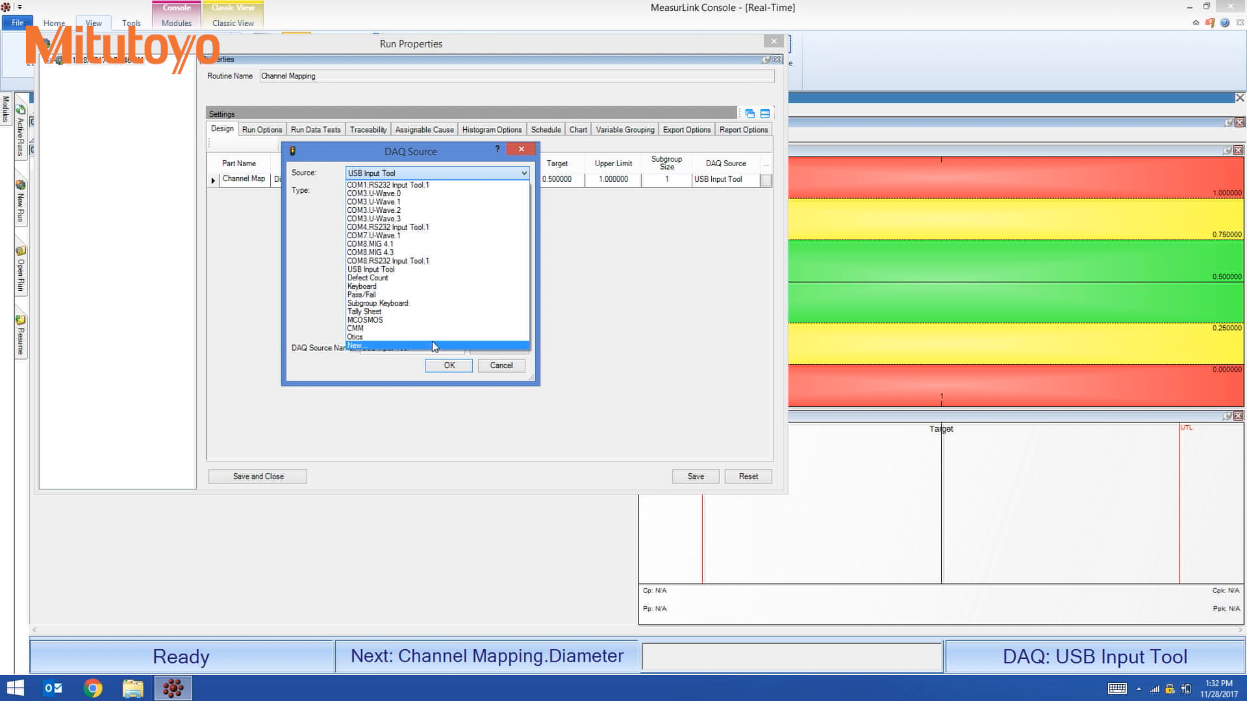
{"action": "left_click", "coordinate": [354, 346]}
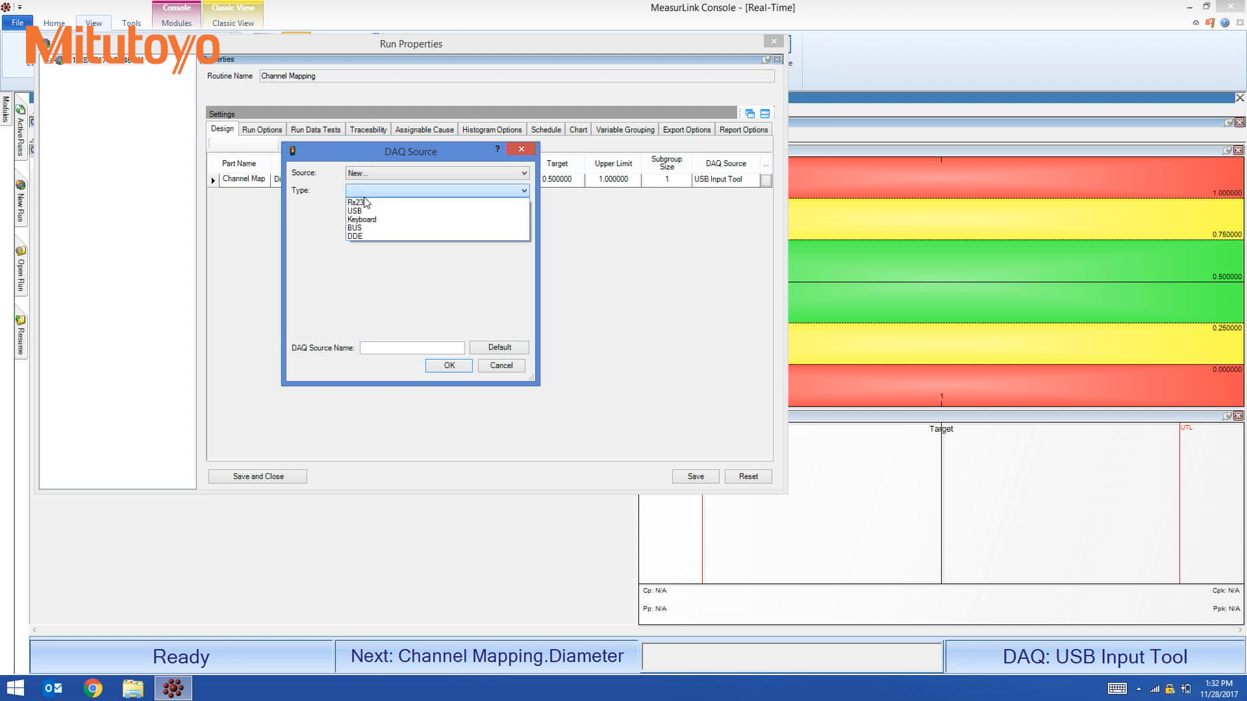
{"action": "left_click", "coordinate": [353, 202]}
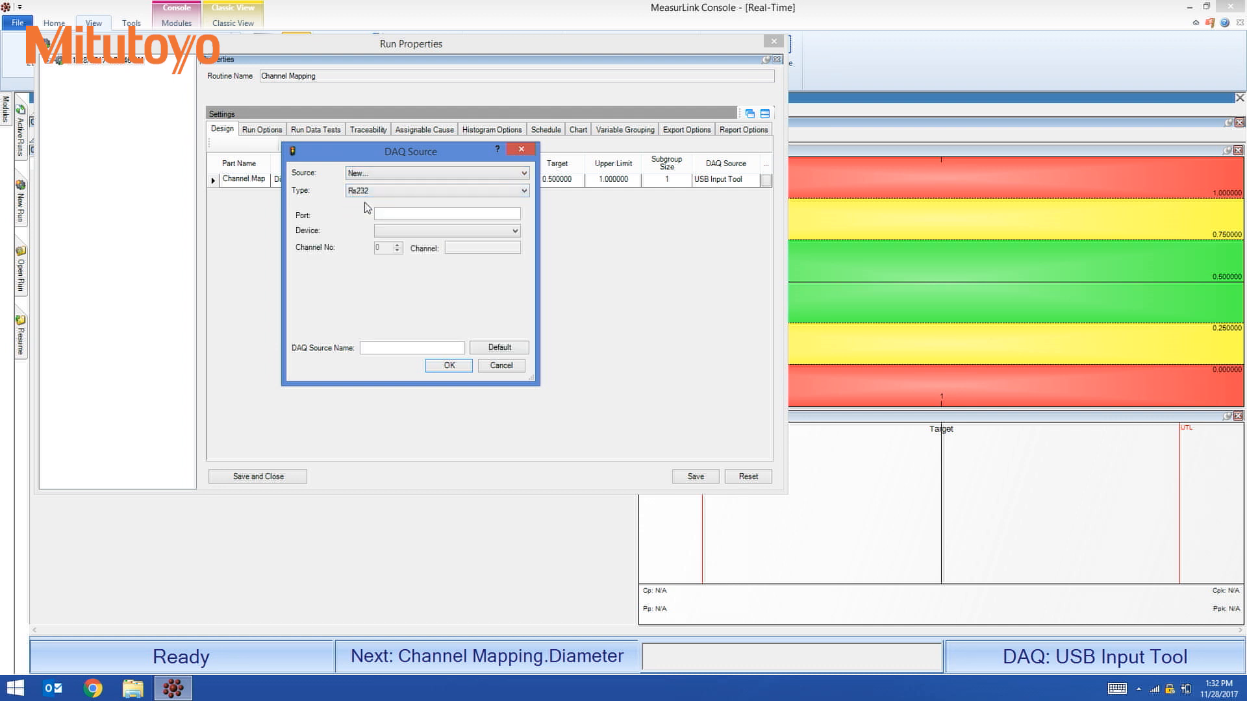
{"action": "left_click", "coordinate": [446, 213]}
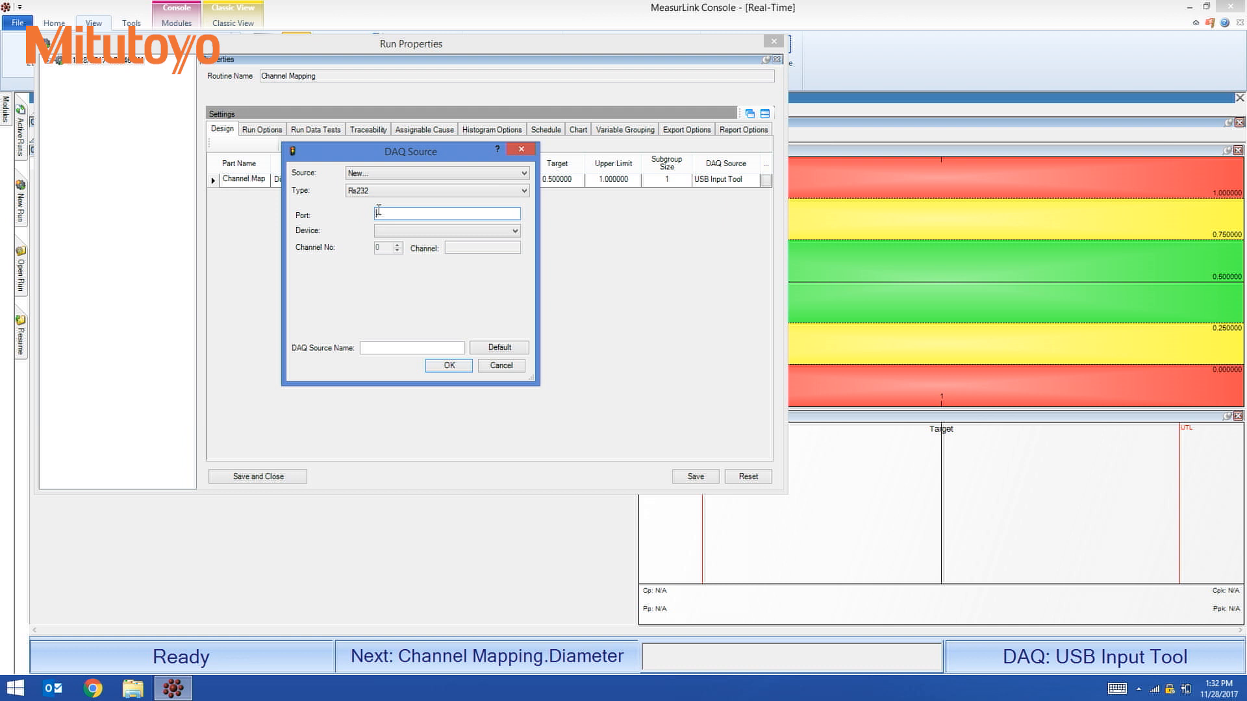
{"action": "type", "text": "COM3"}
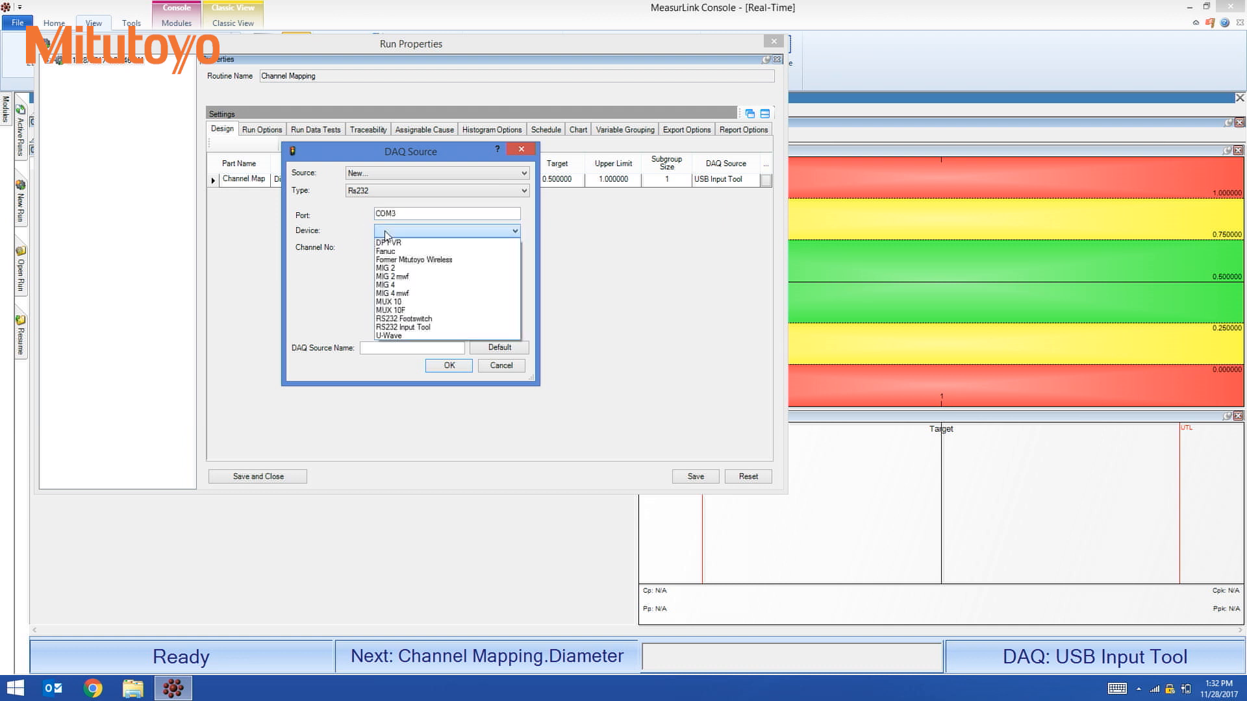
- Choose the U-Wave device, take the default name COM3.U-Wave.0 and confirm the source
{"action": "left_click", "coordinate": [389, 336]}
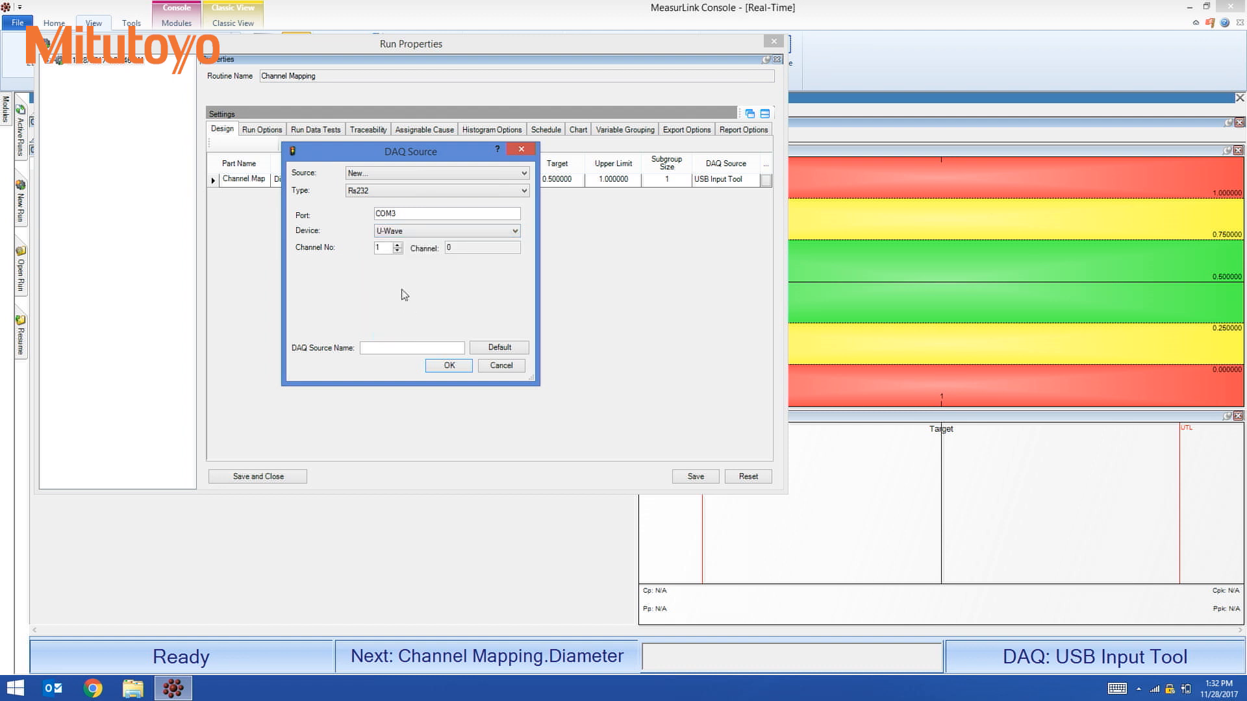
{"action": "left_click", "coordinate": [482, 247]}
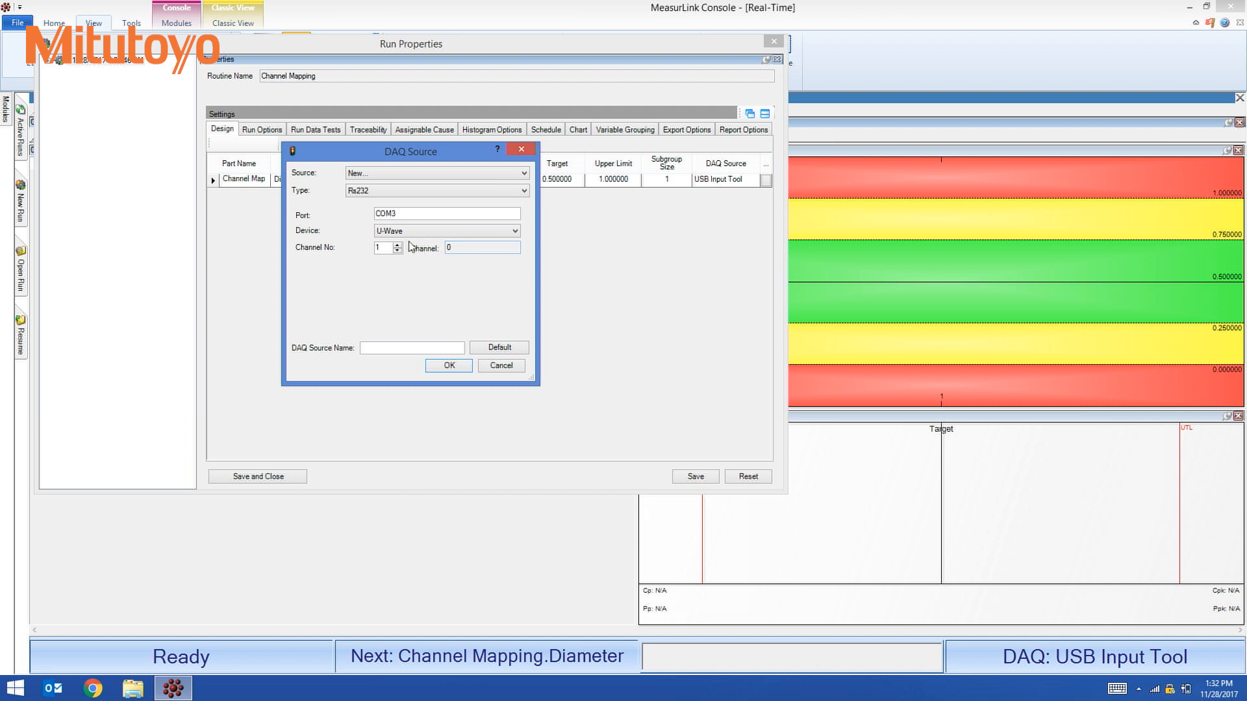
{"action": "mouse_move", "coordinate": [453, 305]}
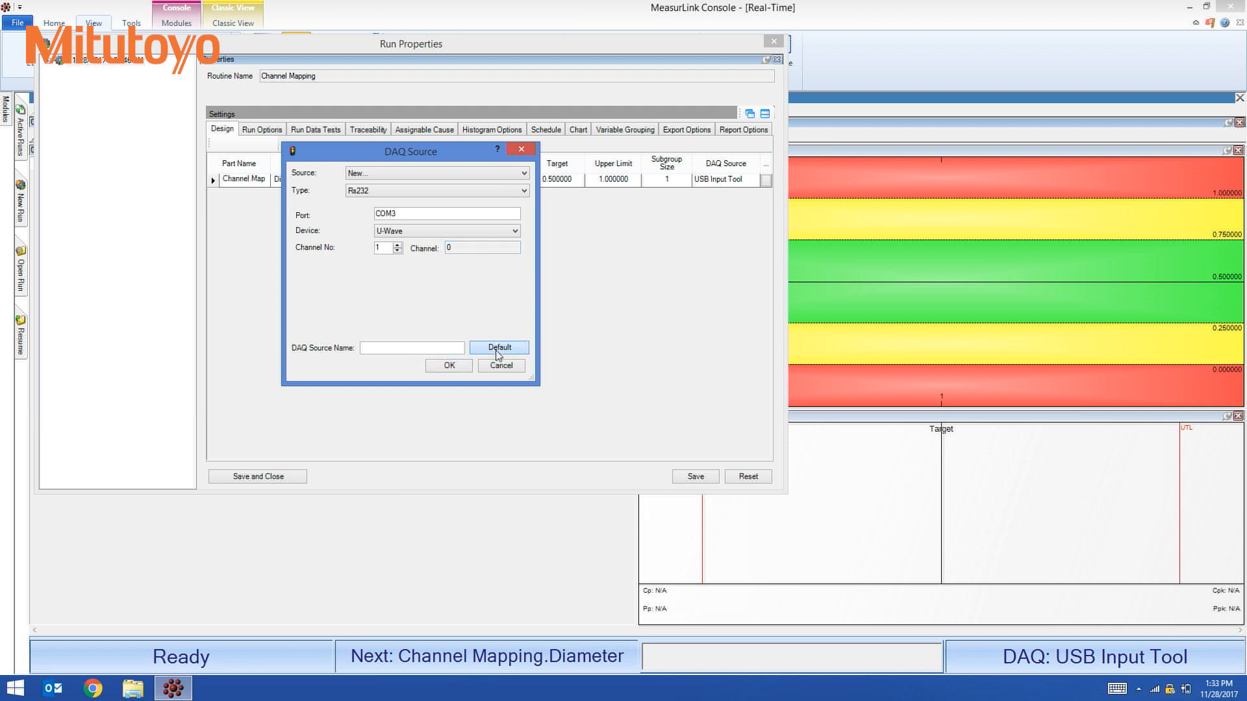
{"action": "left_click", "coordinate": [499, 348]}
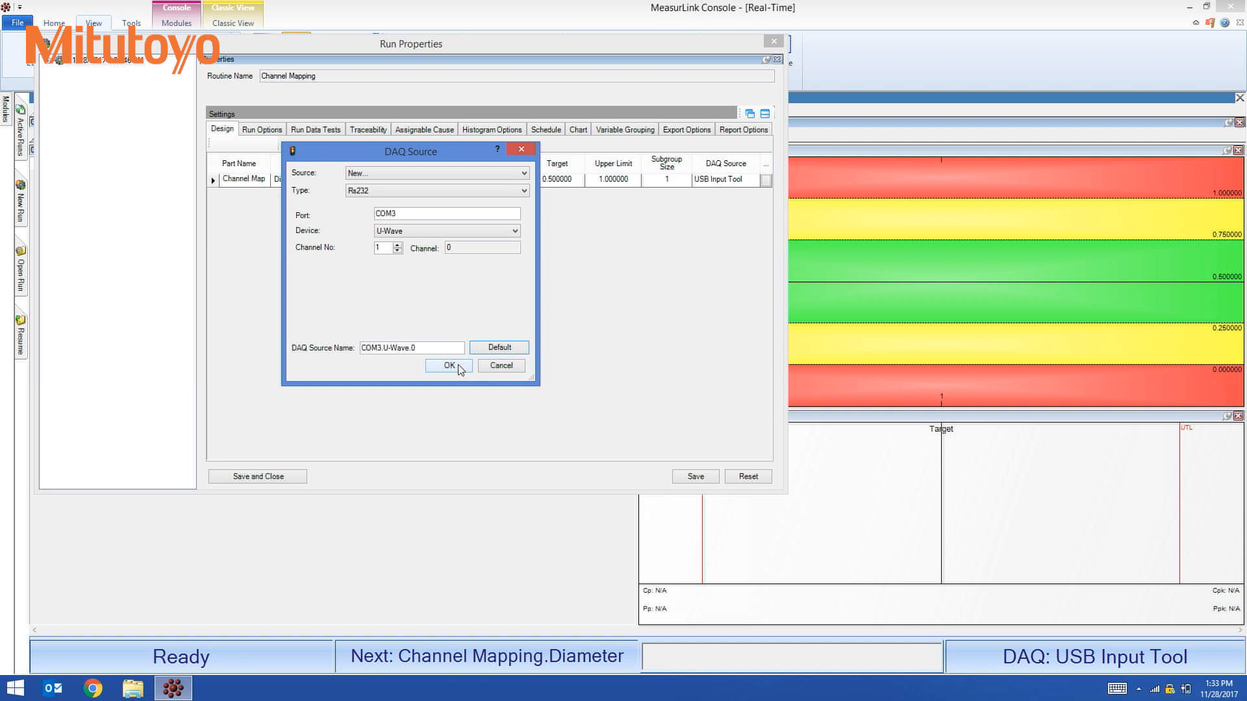
{"action": "left_click", "coordinate": [449, 366]}
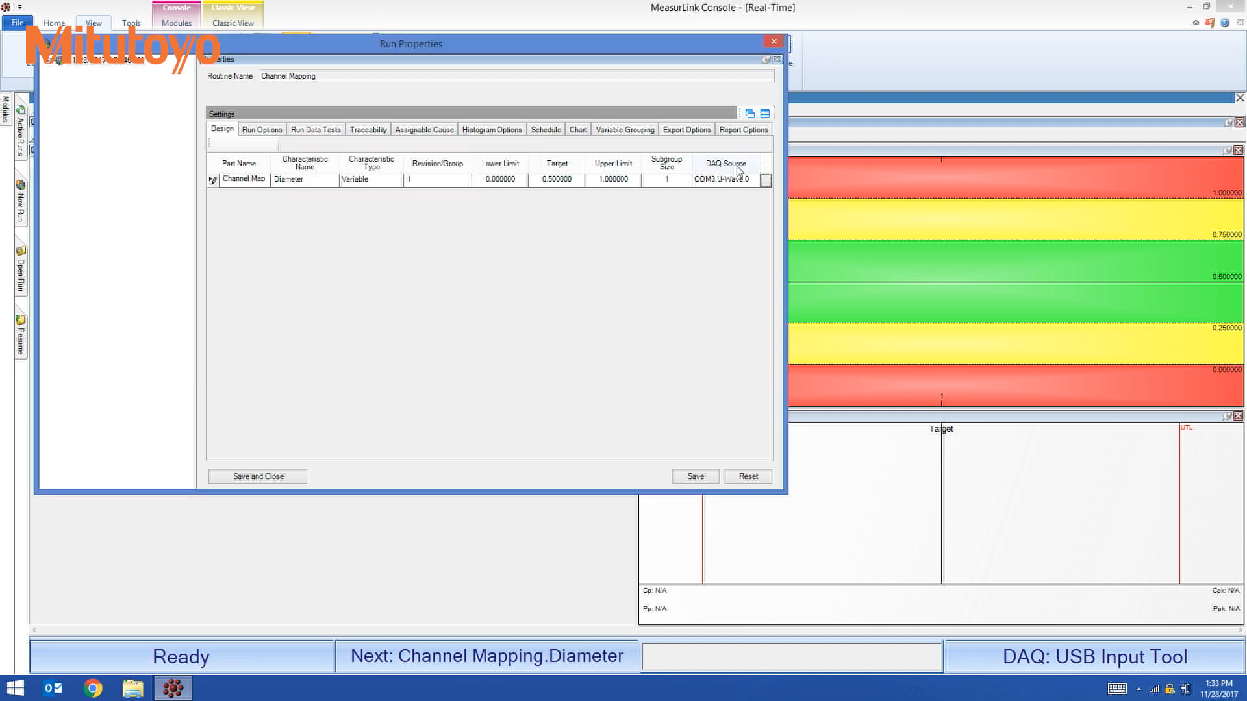
{"action": "mouse_move", "coordinate": [706, 195]}
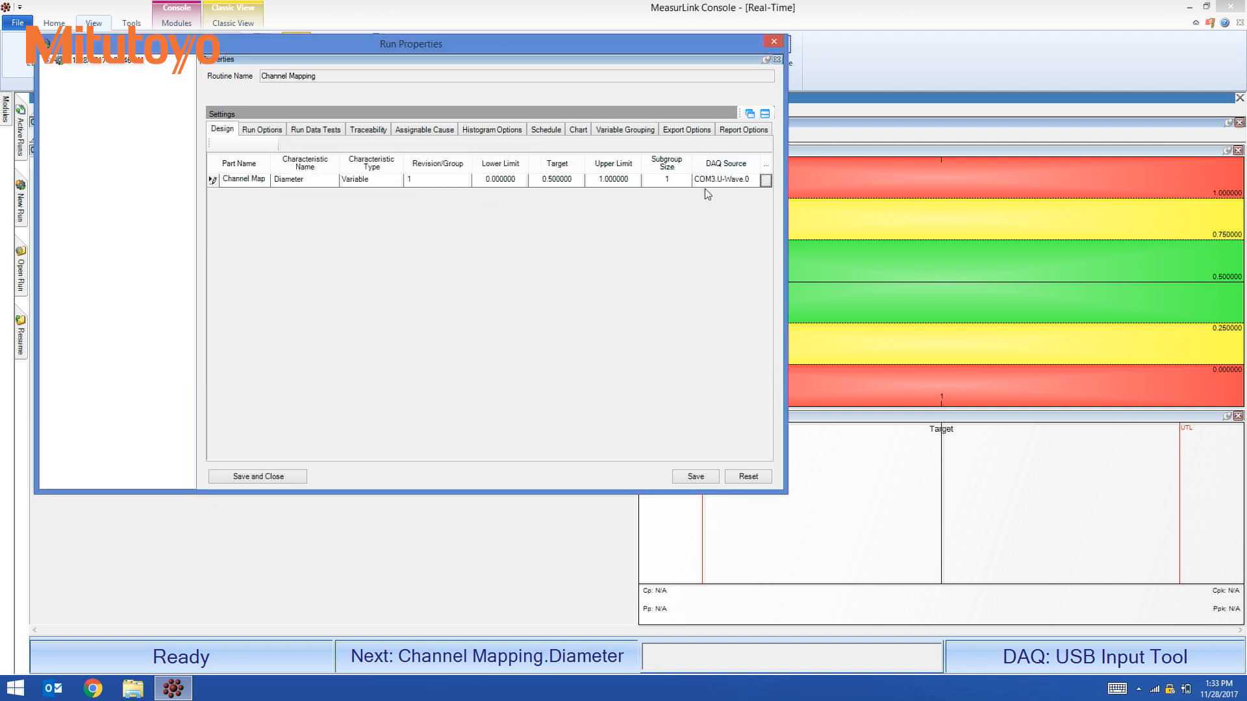
{"action": "mouse_move", "coordinate": [715, 291]}
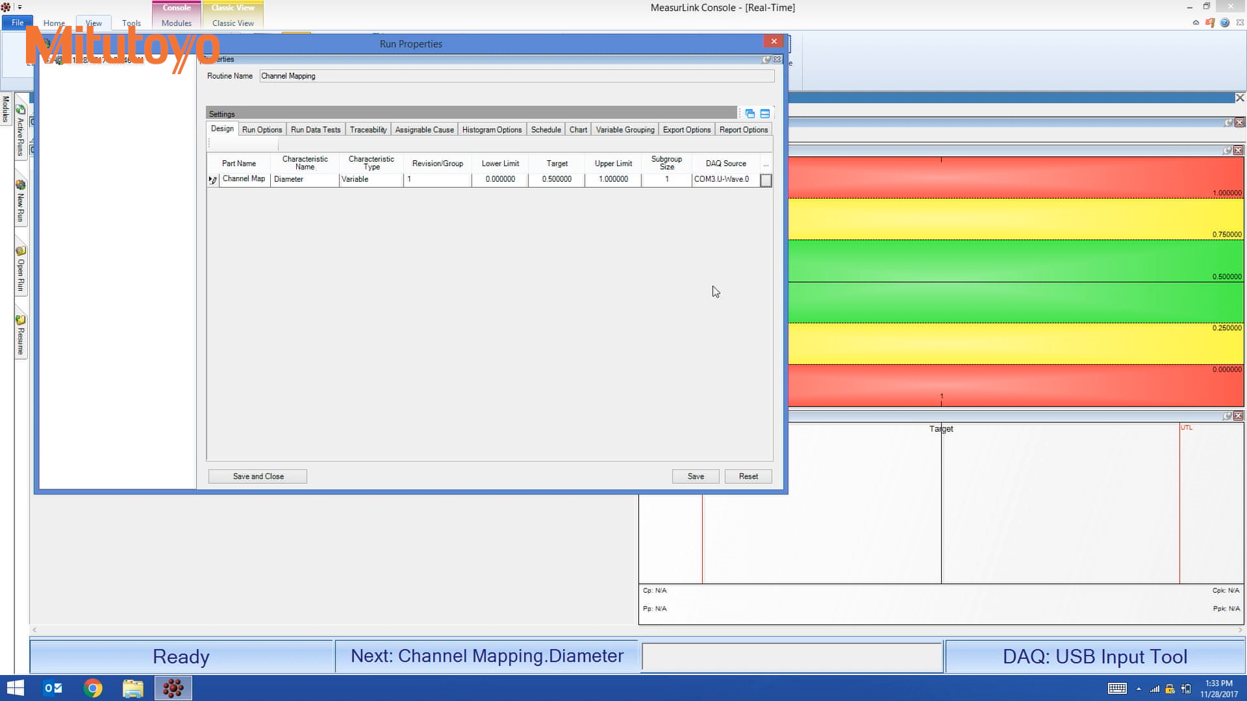
{"action": "mouse_move", "coordinate": [704, 189]}
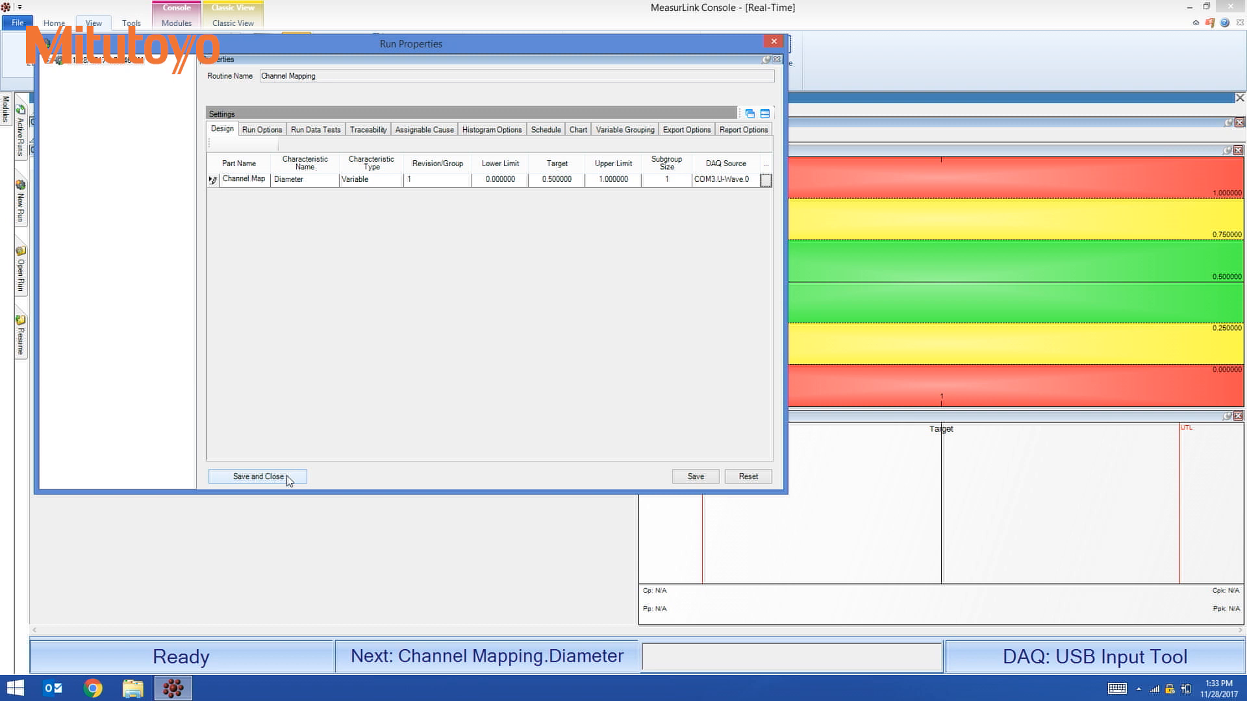
- Save and close Run Properties so the live run reads from COM3.U-Wave.0
{"action": "left_click", "coordinate": [257, 477]}
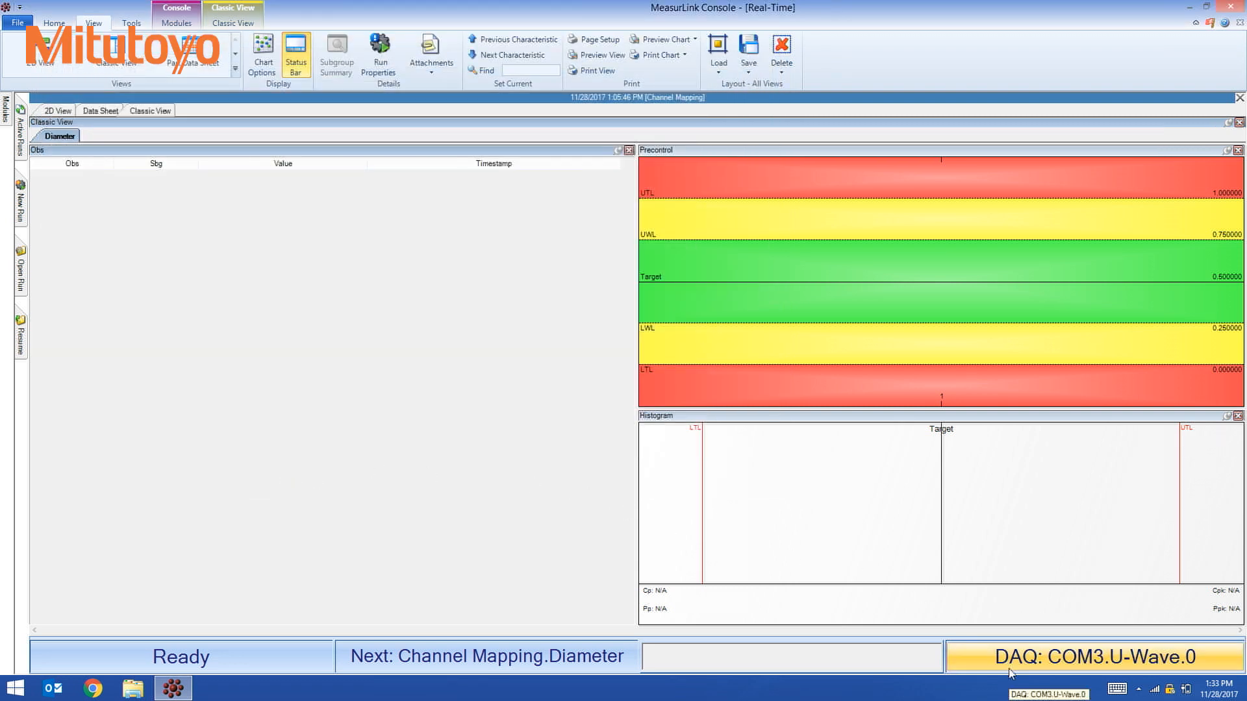
{"action": "mouse_move", "coordinate": [1099, 673]}
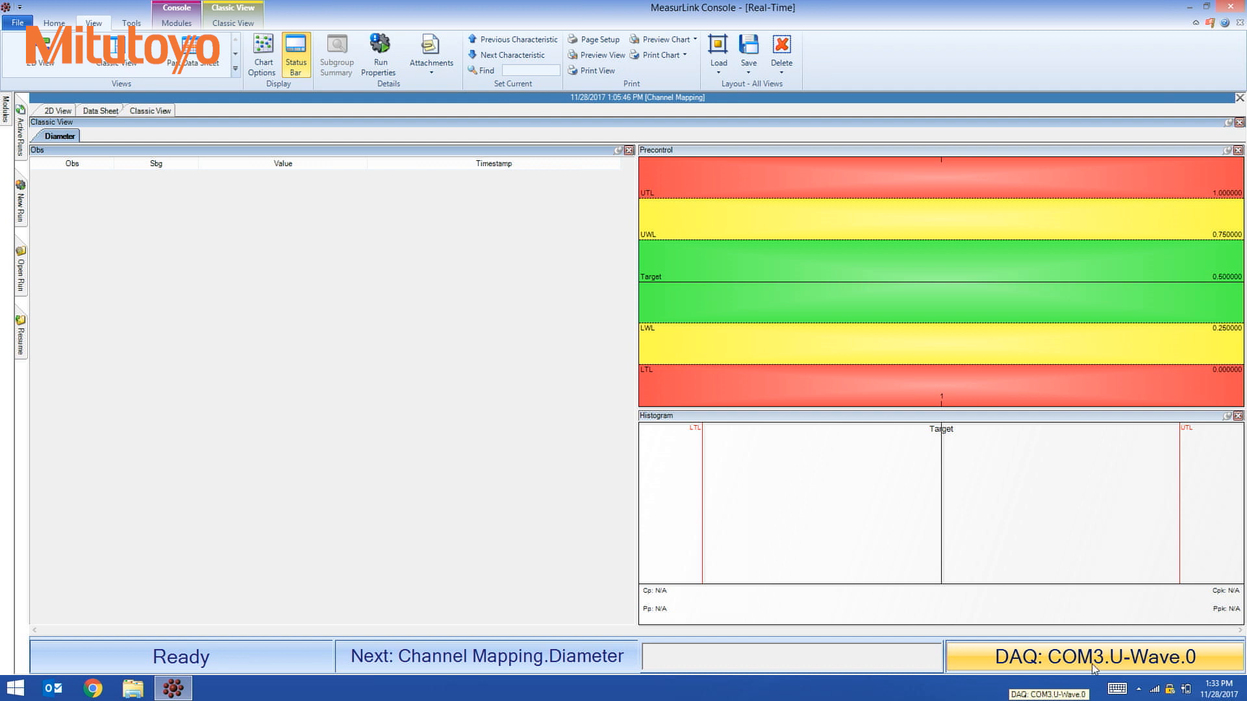